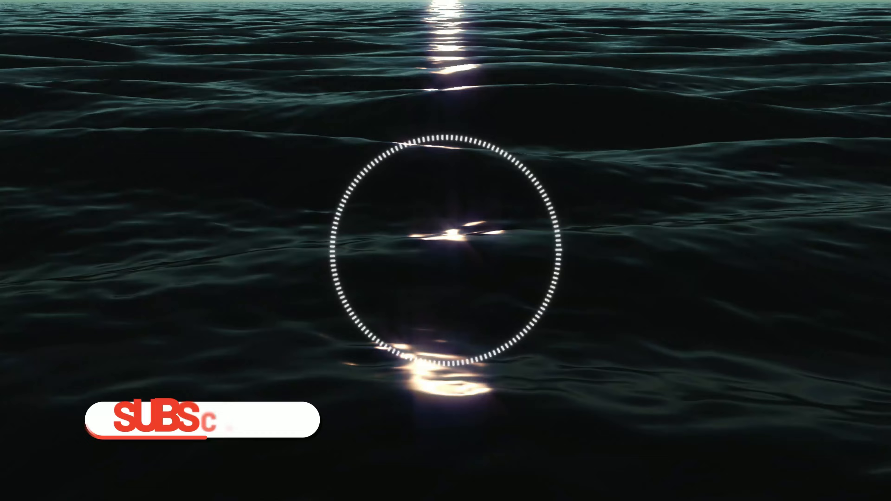
pyautogui.click(204, 420)
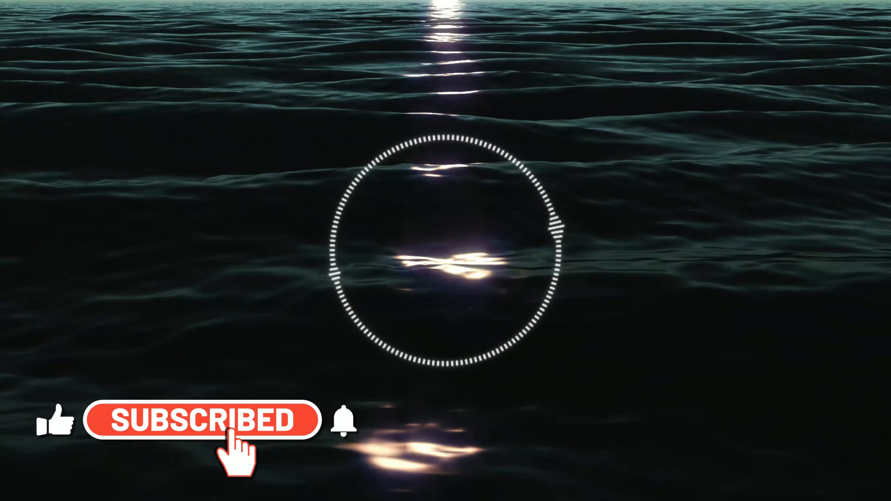